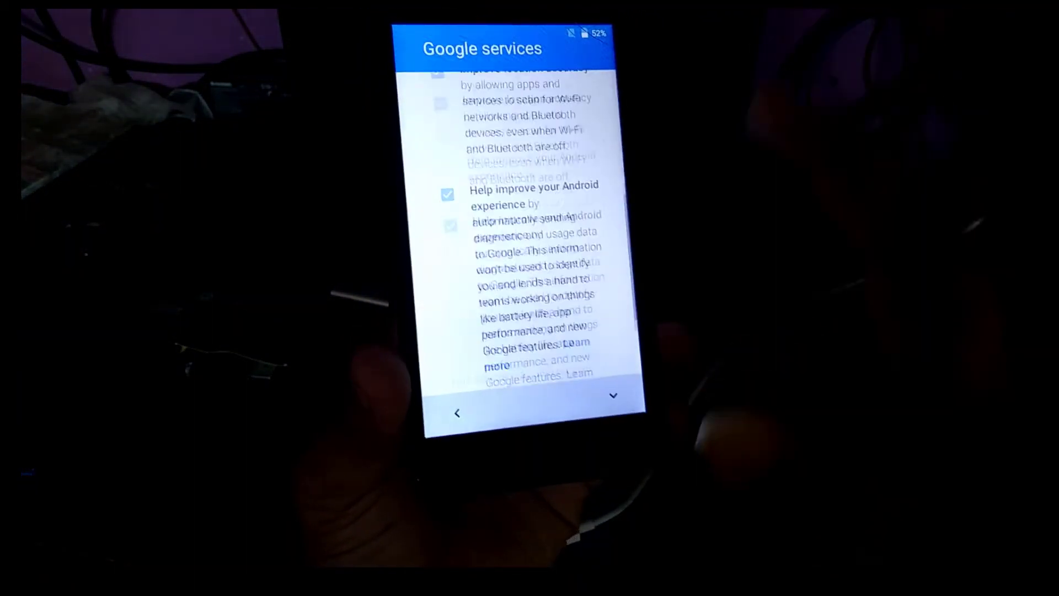
# - Accept the Google services terms via NEXT, then launch Settings from the app drawer
pyautogui.scroll(-3)
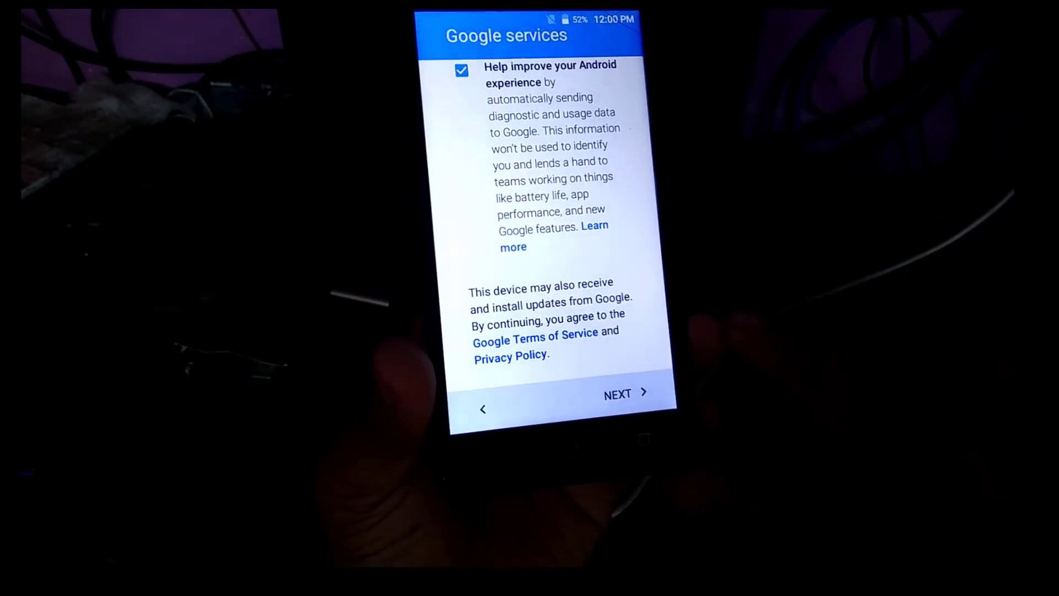
pyautogui.click(620, 394)
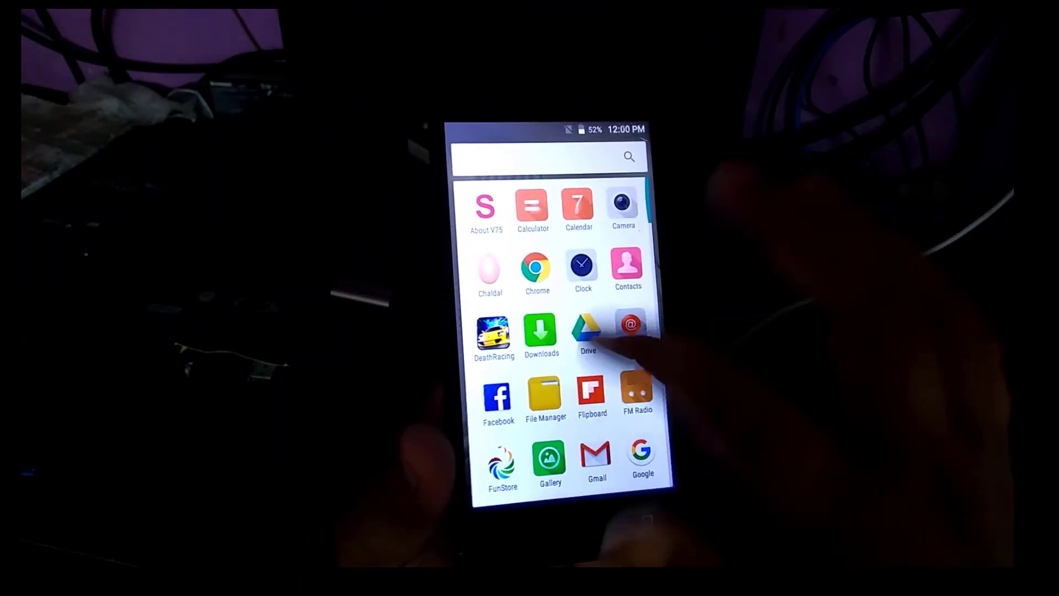
pyautogui.scroll(3)
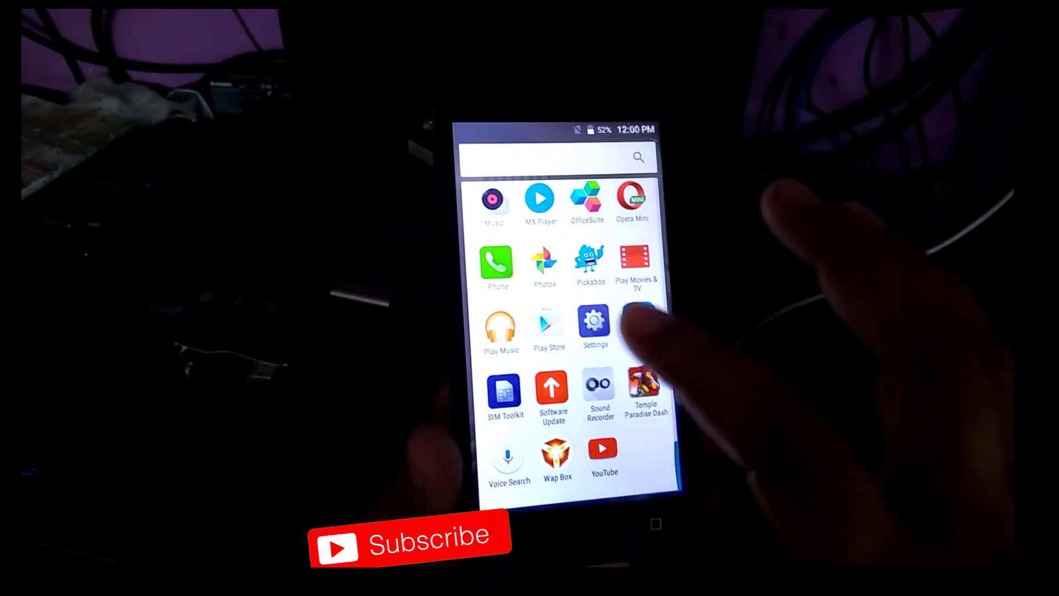
pyautogui.click(594, 322)
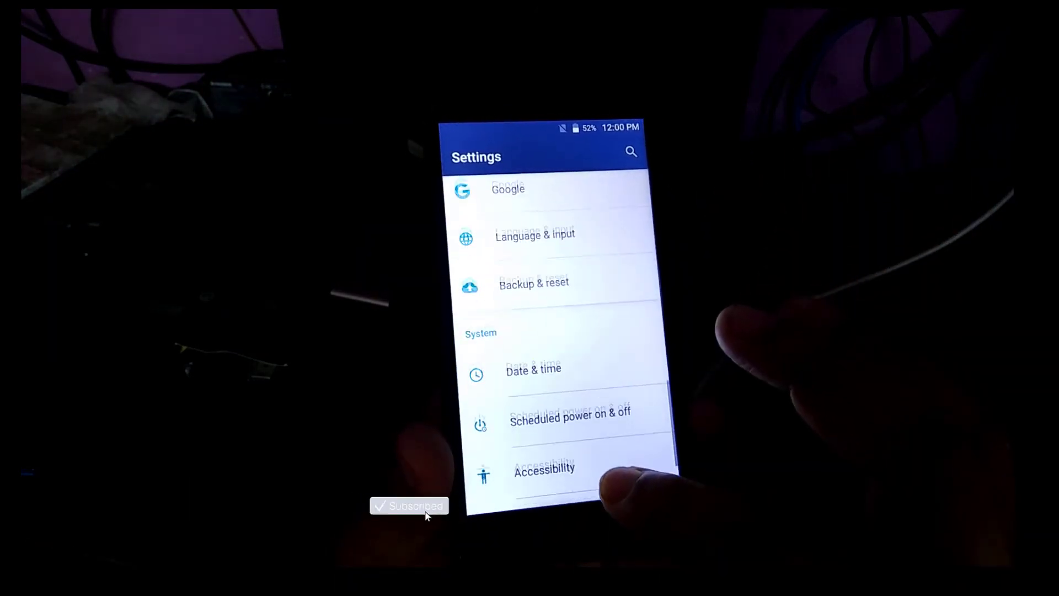